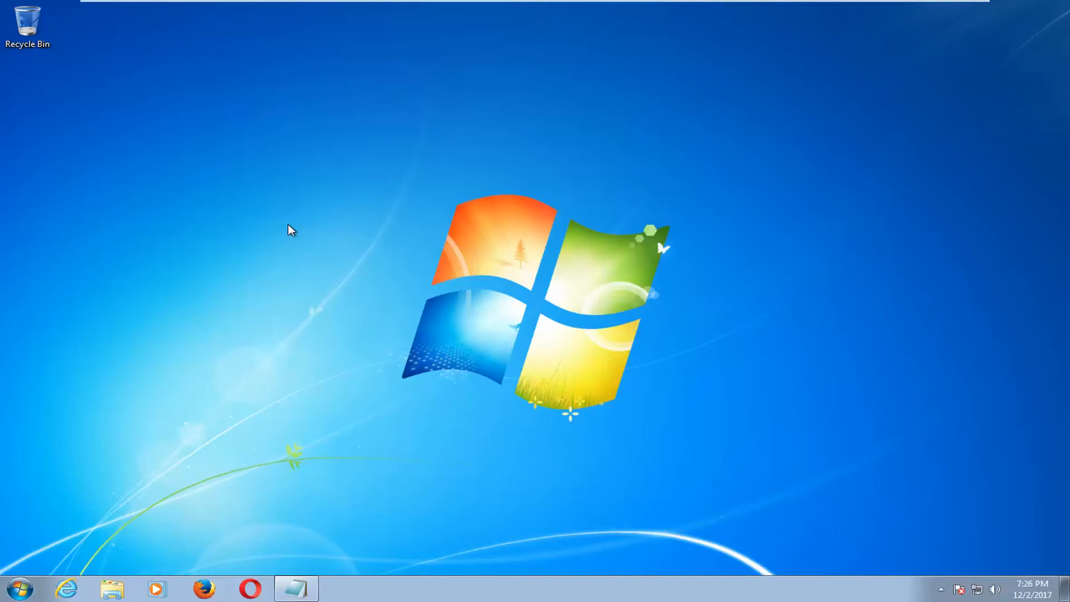
- Search the Start Menu for cmd and run it as administrator
left_click(19, 588)
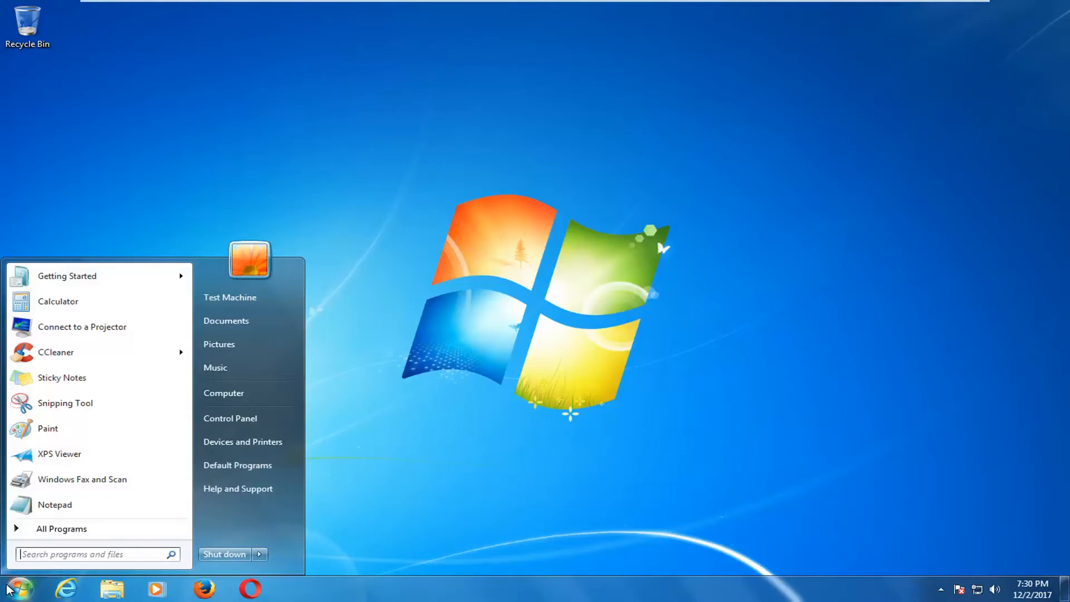
type("cmd")
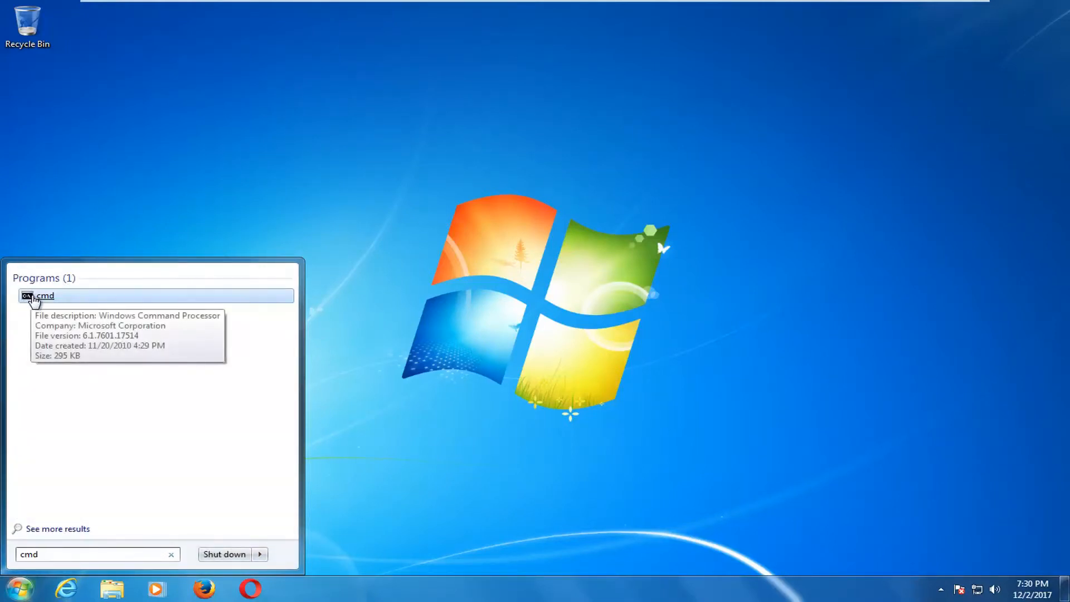
right_click(44, 295)
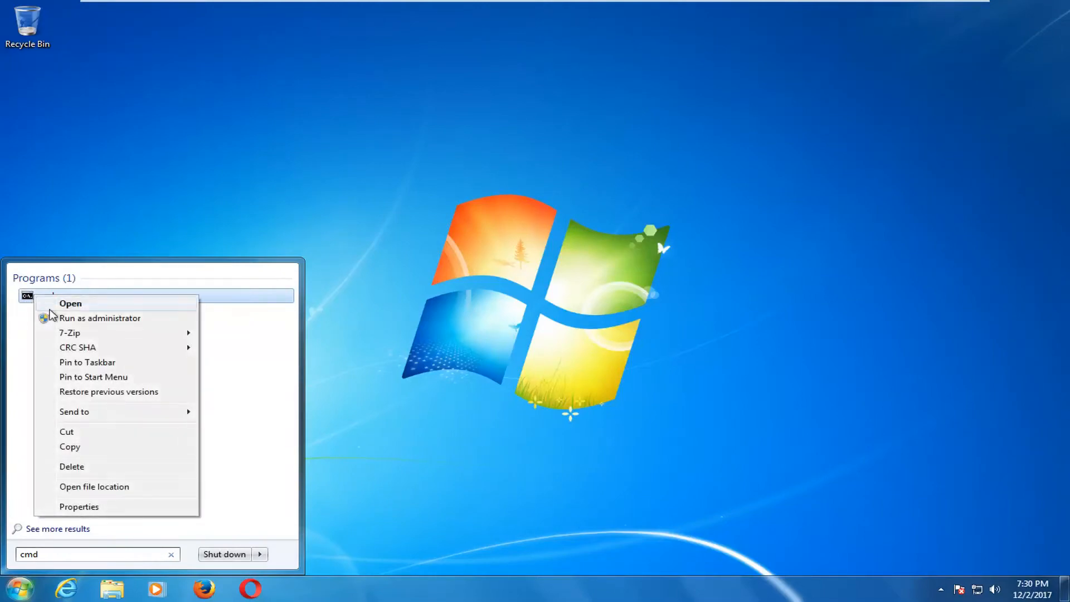
left_click(100, 319)
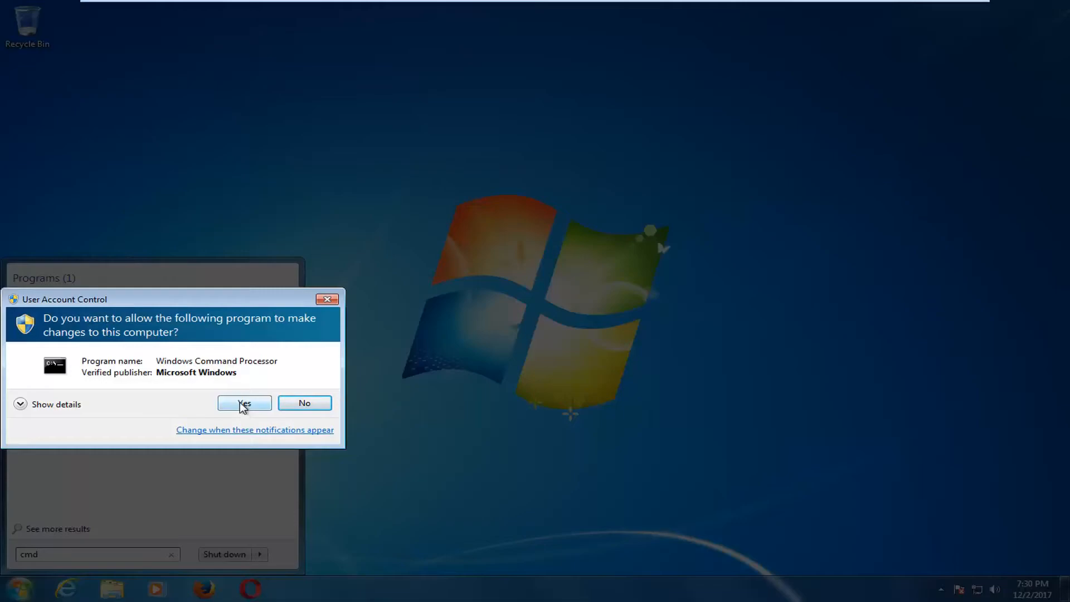
- Accept the UAC prompt and enter sfc /scannow in the administrator Command Prompt
left_click(244, 402)
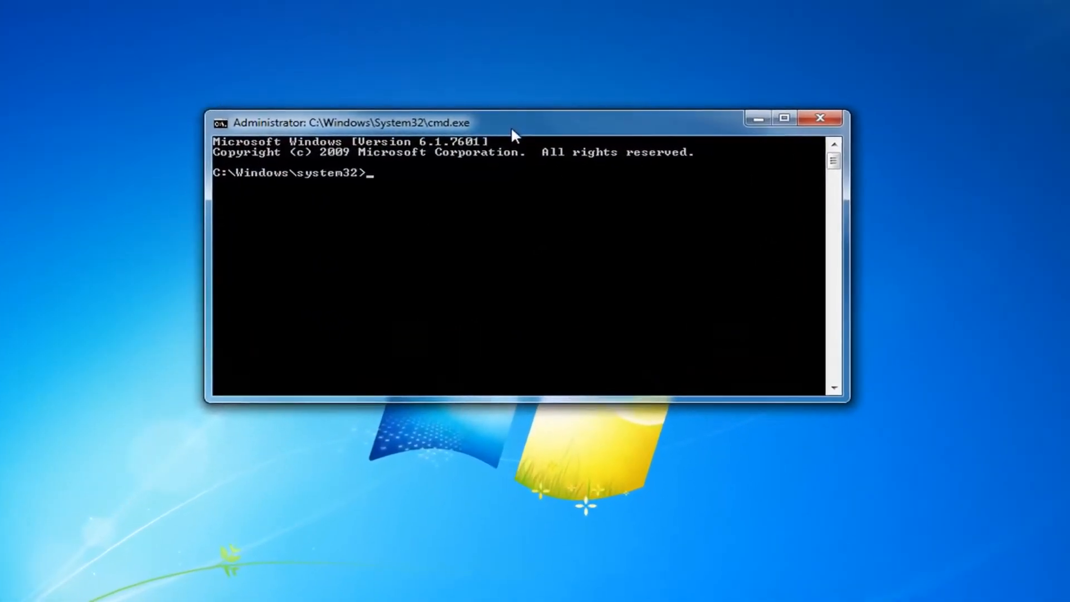
type("sfc")
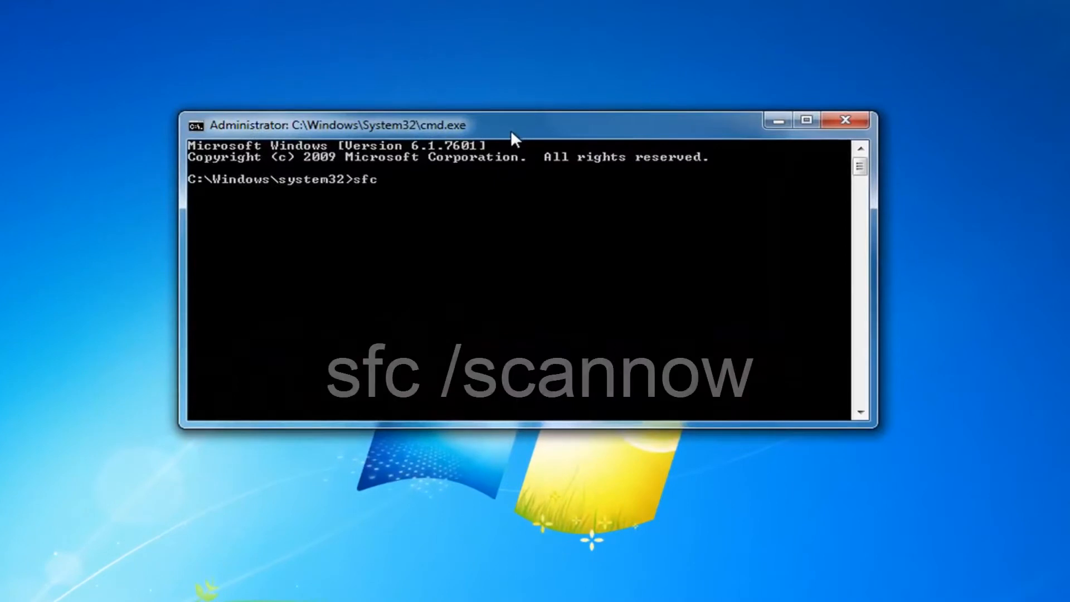
type("/")
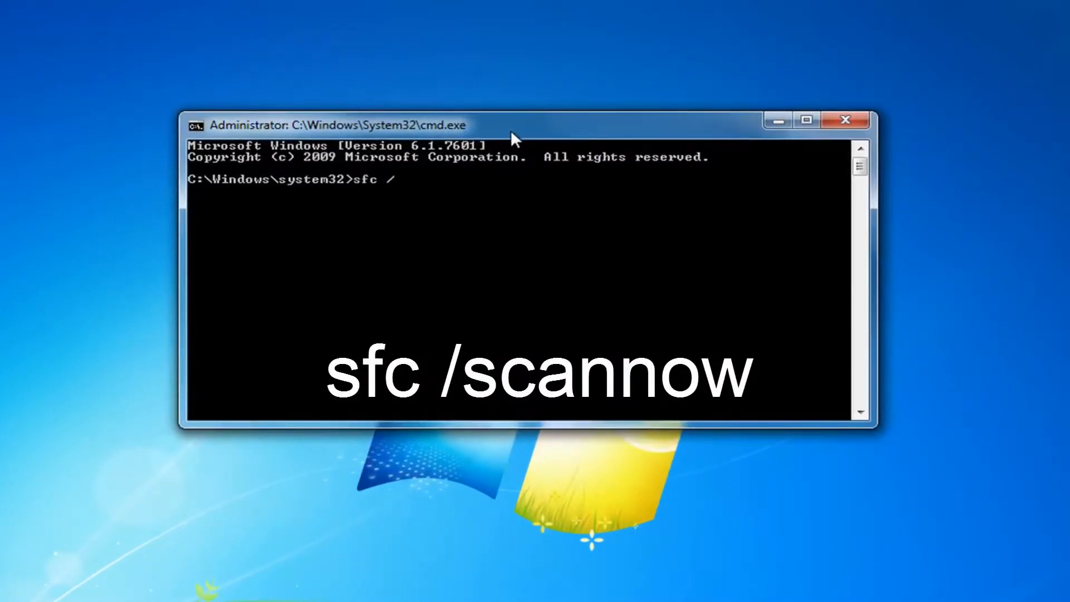
type("scannow")
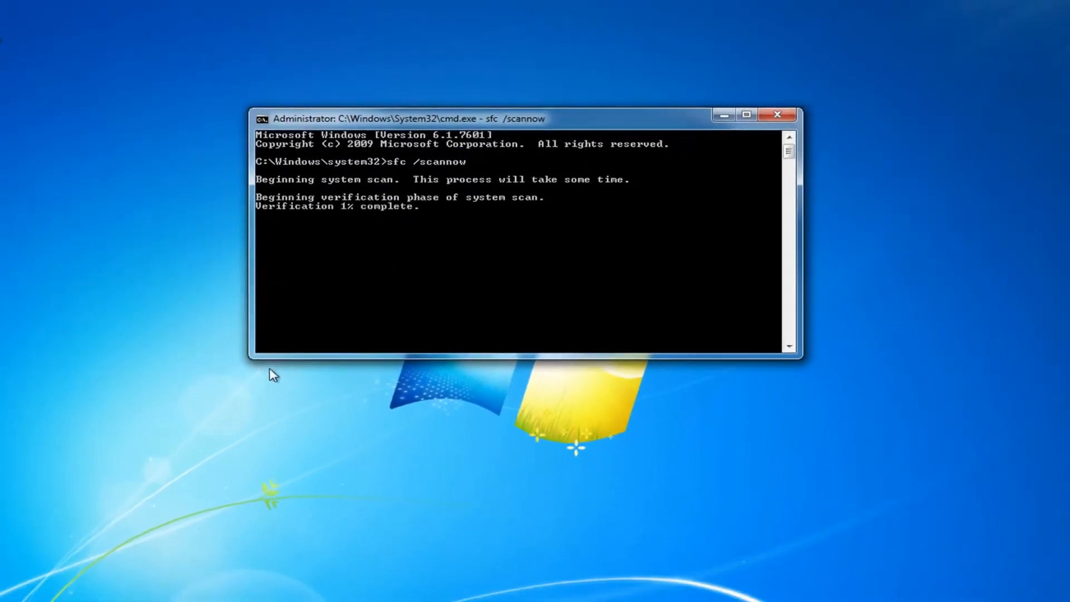
left_click(17, 589)
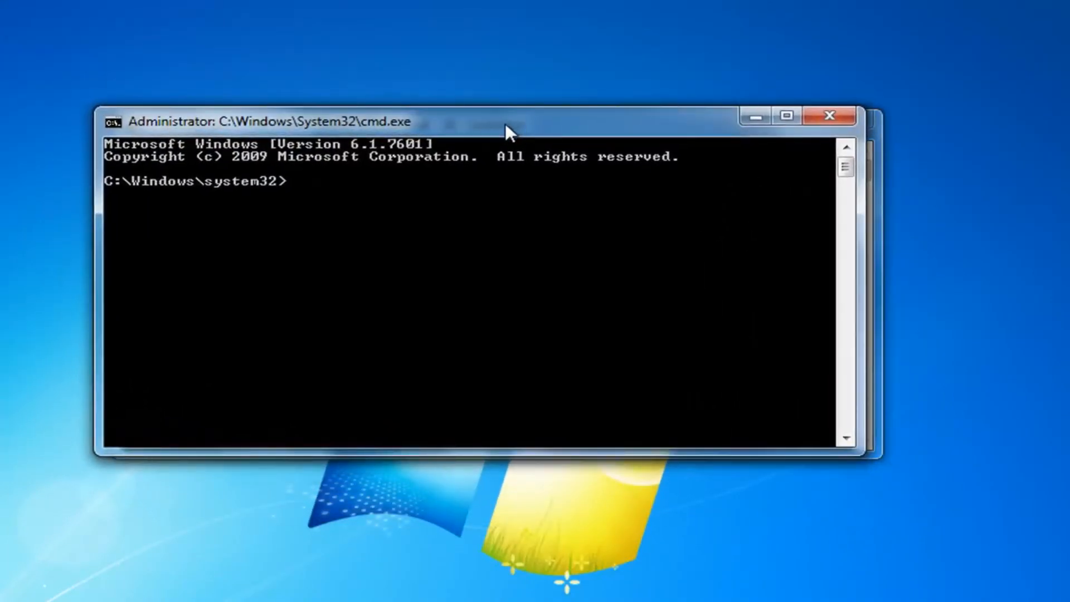
- Type chkdsk C /f at the administrator prompt
type("chk")
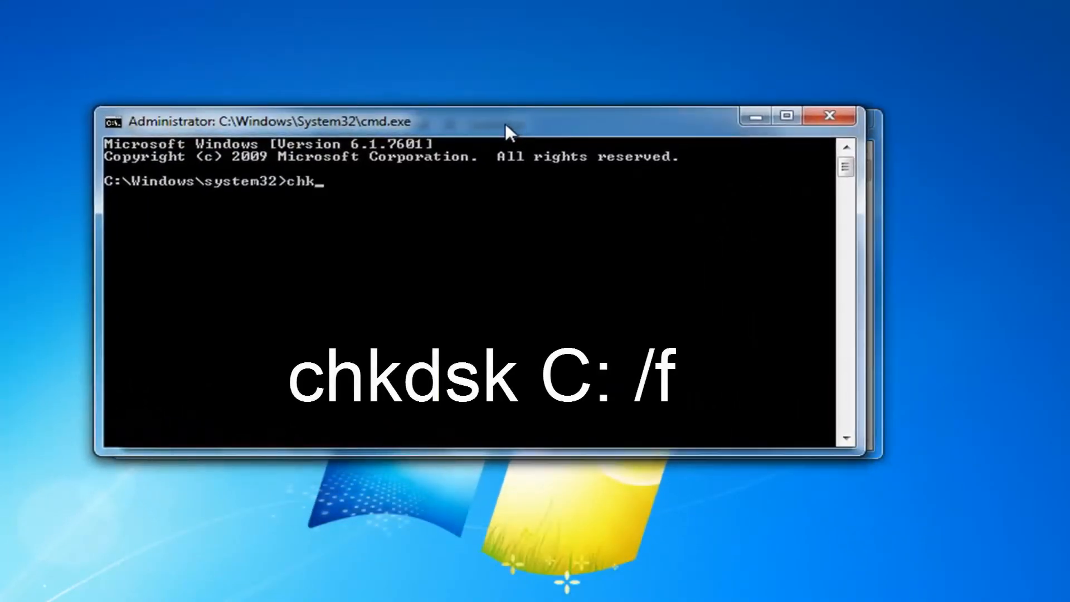
type("dsk")
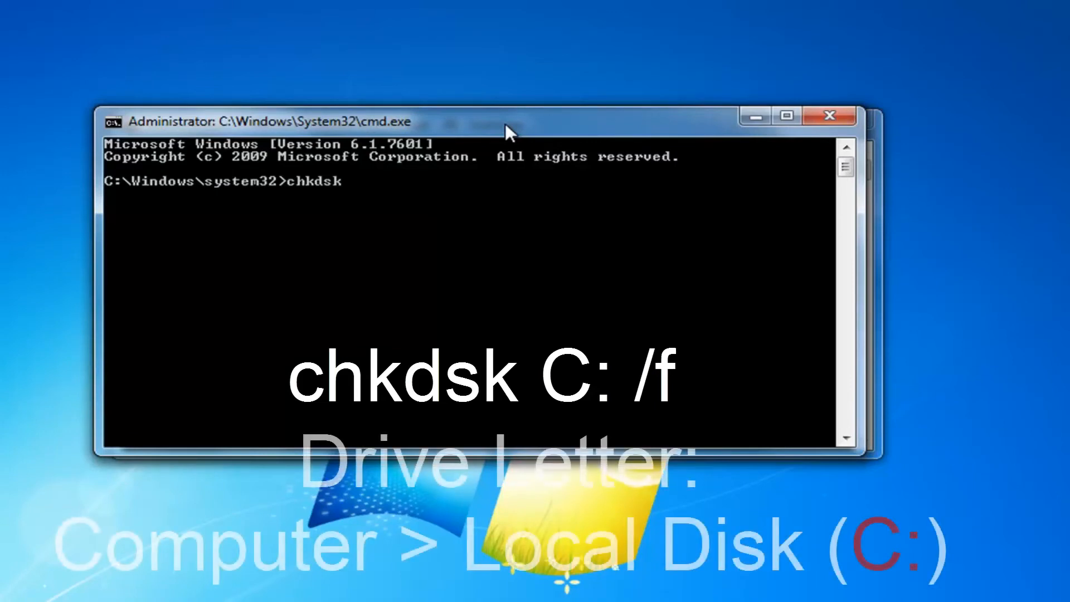
type("C:")
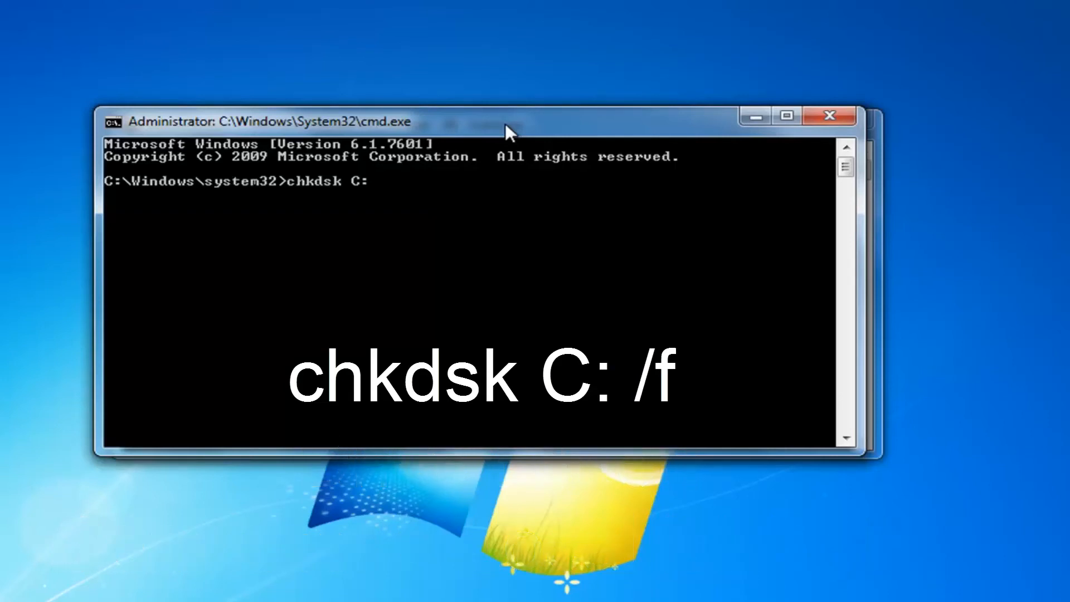
type("/f")
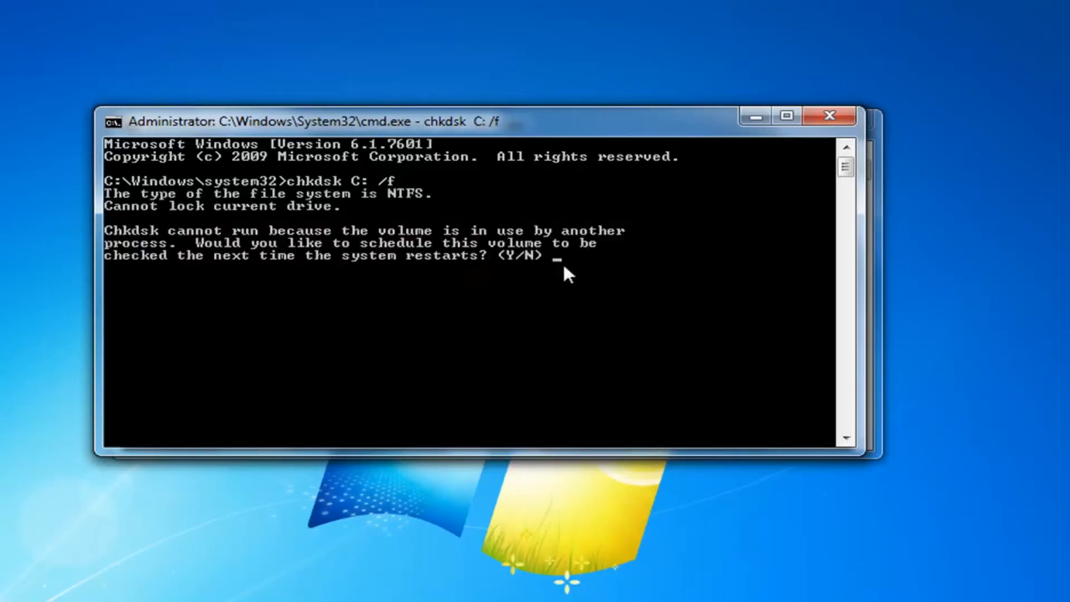
- Answer y to schedule the drive C check at restart, then rerun sfc /scannow
type("y")
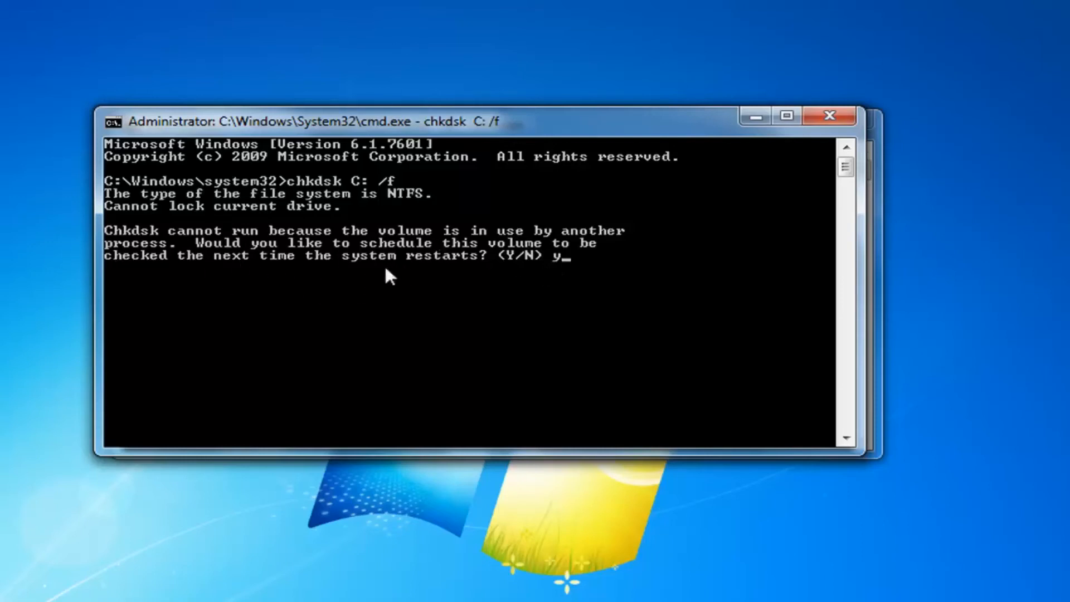
mouse_move(540, 306)
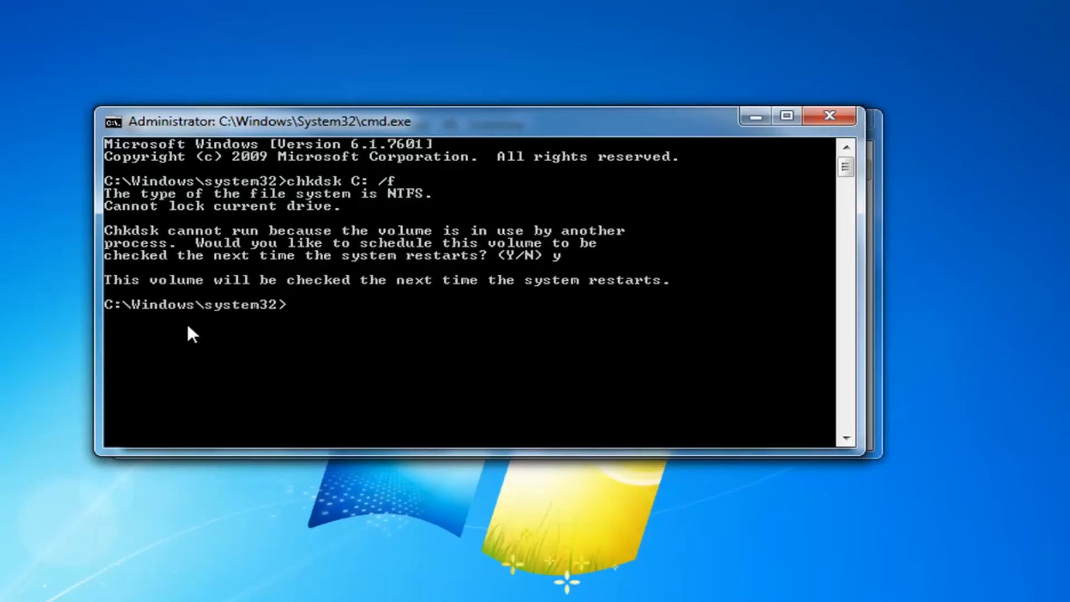
type("sfc /scannow")
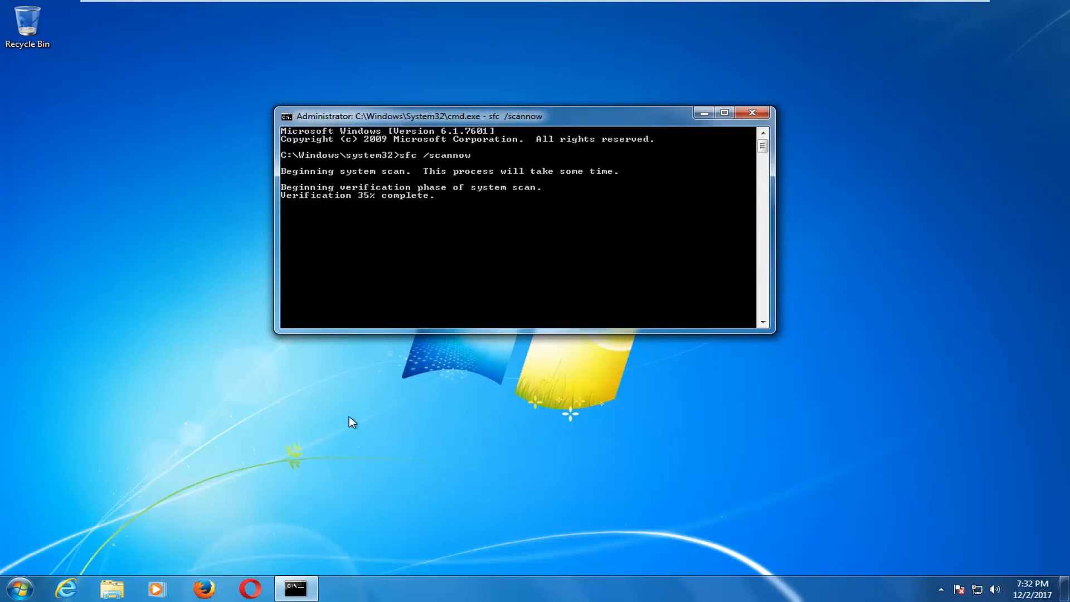
mouse_move(350, 398)
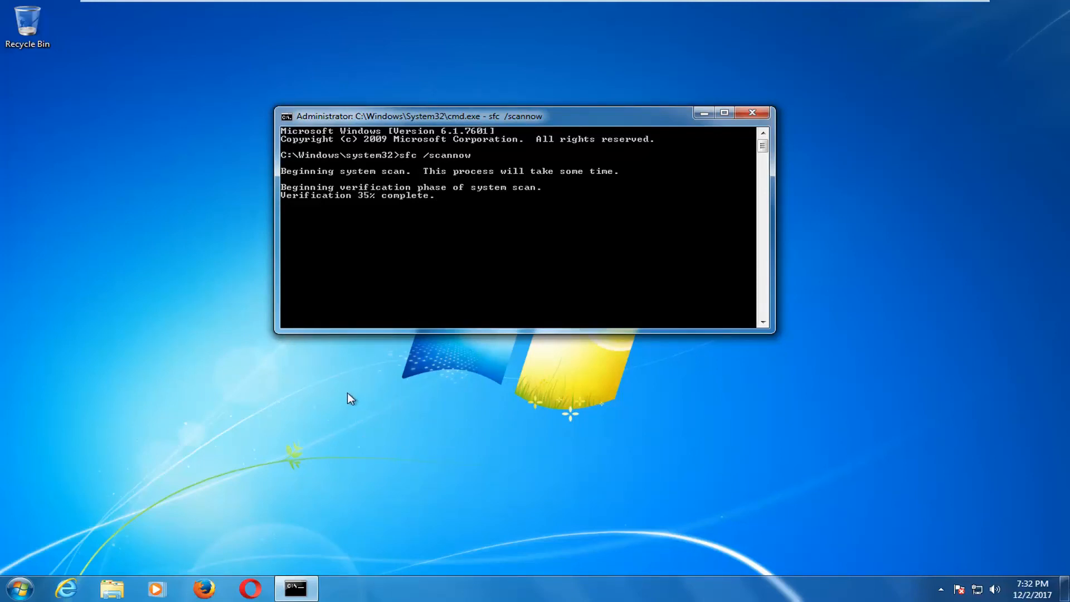